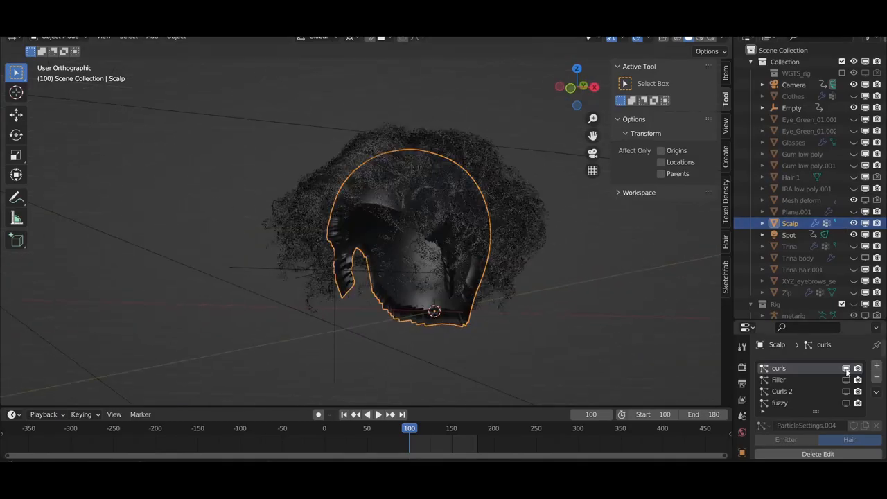
# - Make the Clothes object visible in the viewport via its Outliner eye icon
pyautogui.click(854, 97)
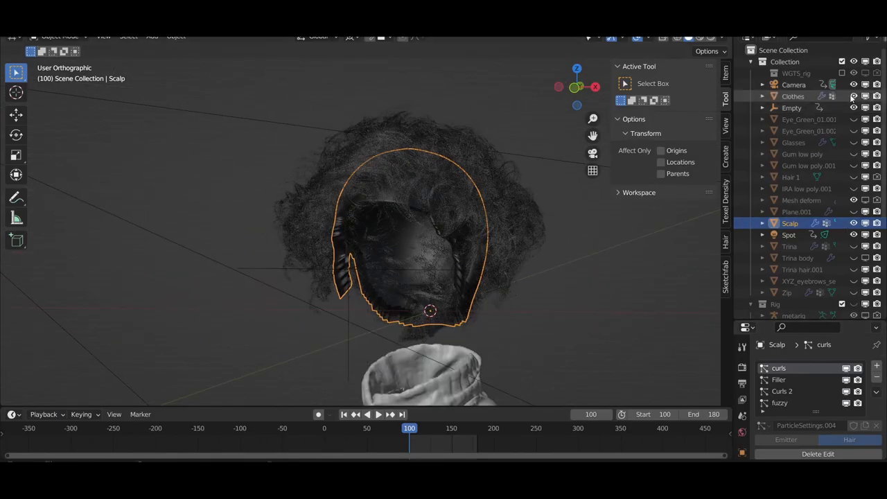